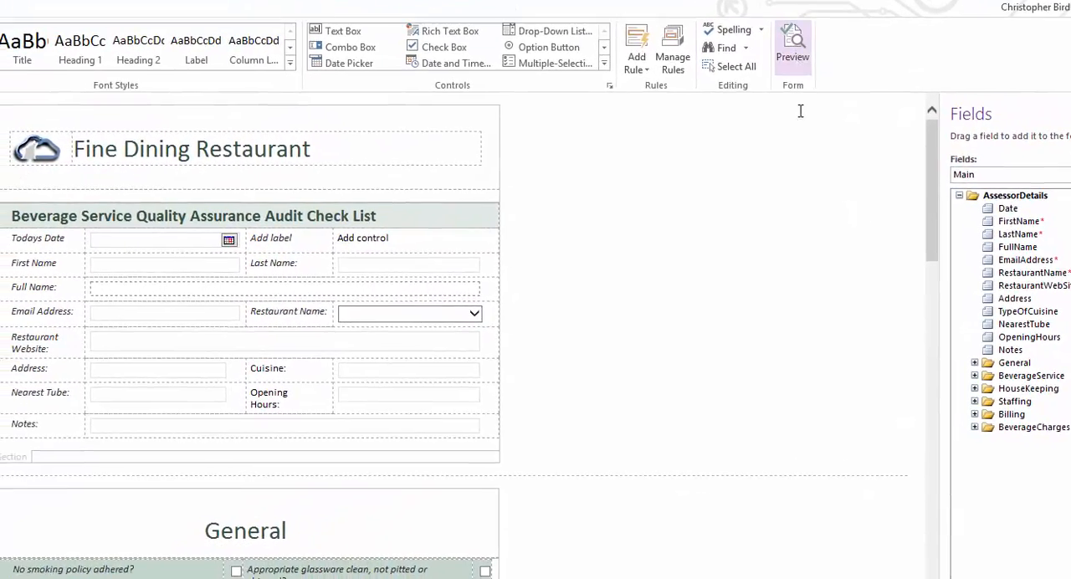
Preview the Fine Dining Restaurant audit form as a filler would see it
left_click(798, 47)
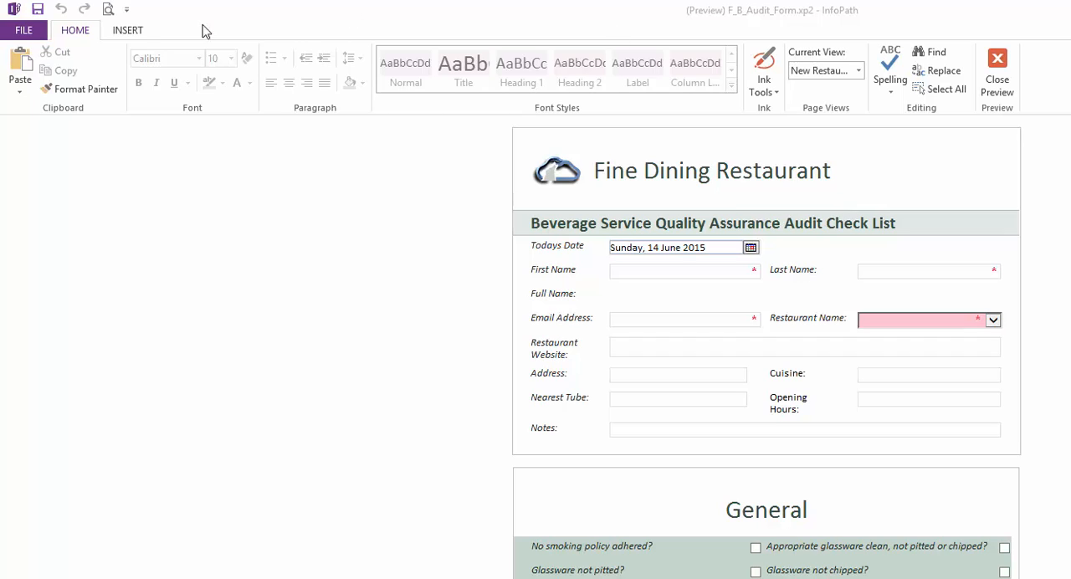
Show the Filler ribbon's Insert options for tables, pictures, links and symbols
left_click(127, 30)
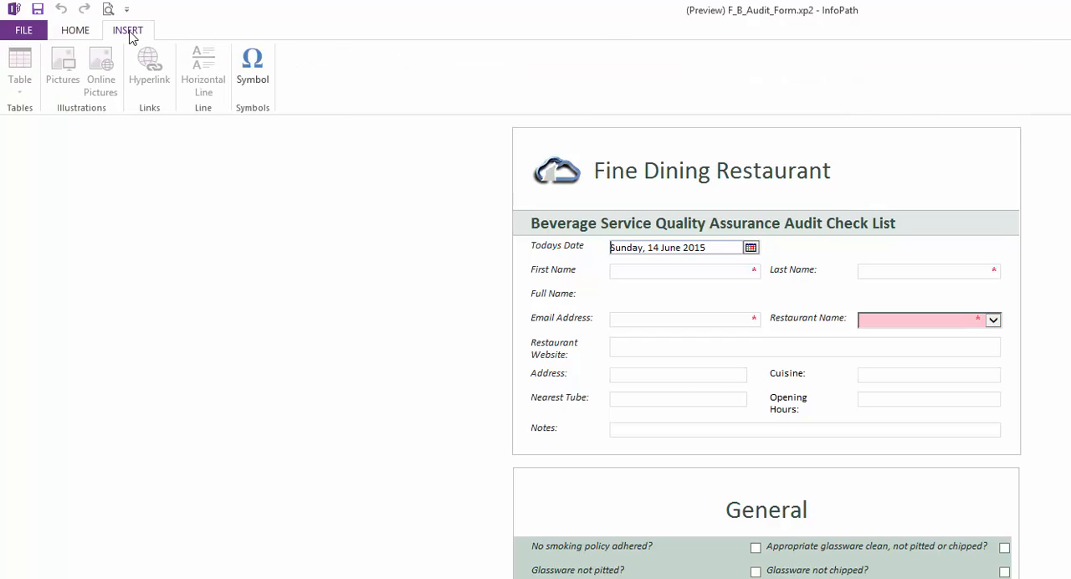
mouse_move(453, 390)
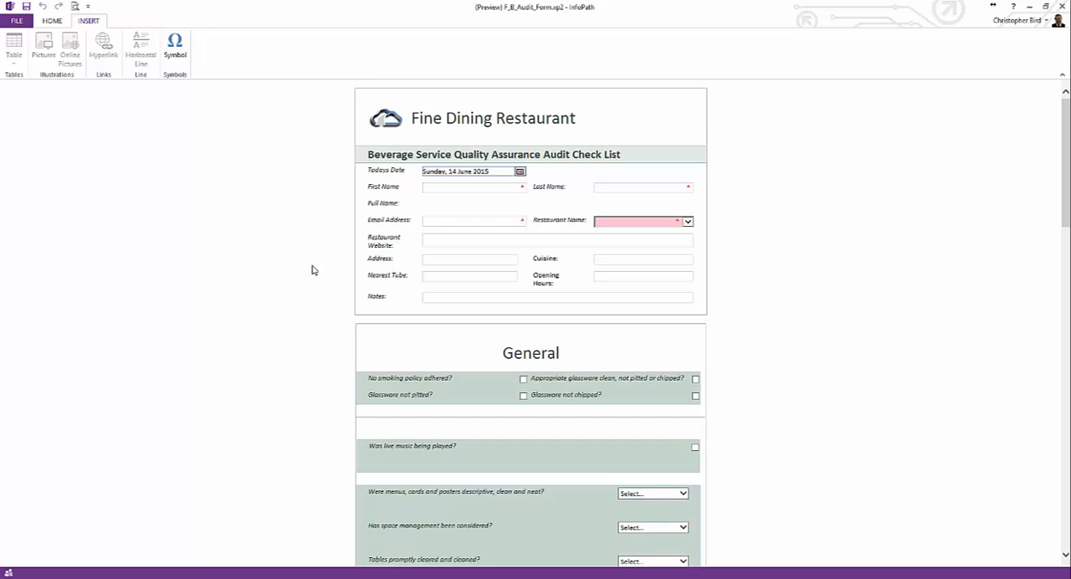
mouse_move(312, 267)
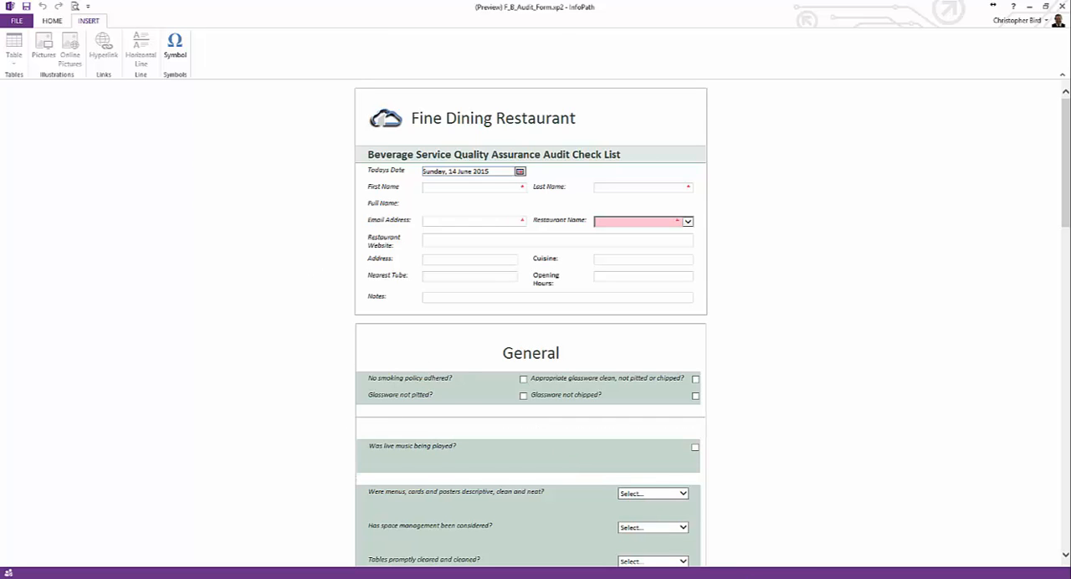